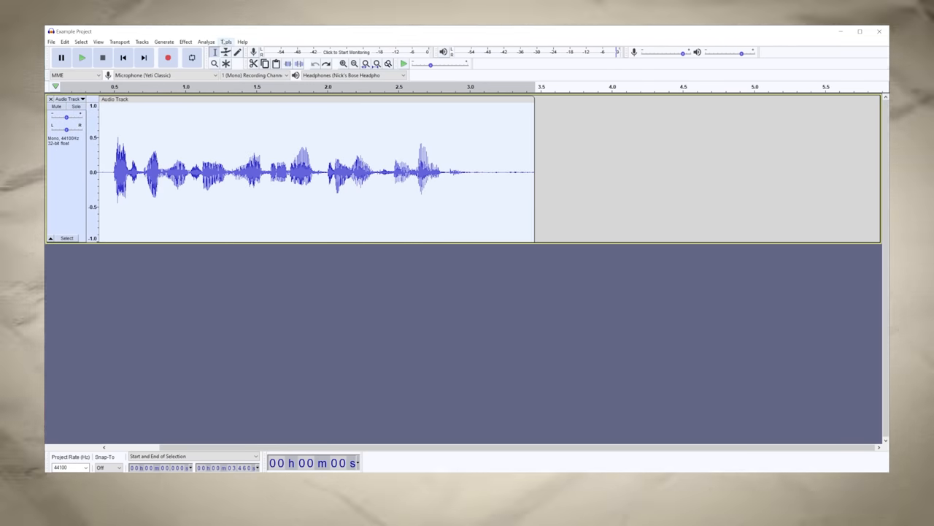
Select the whole recorded voice track so effects apply to all of it.
click(82, 59)
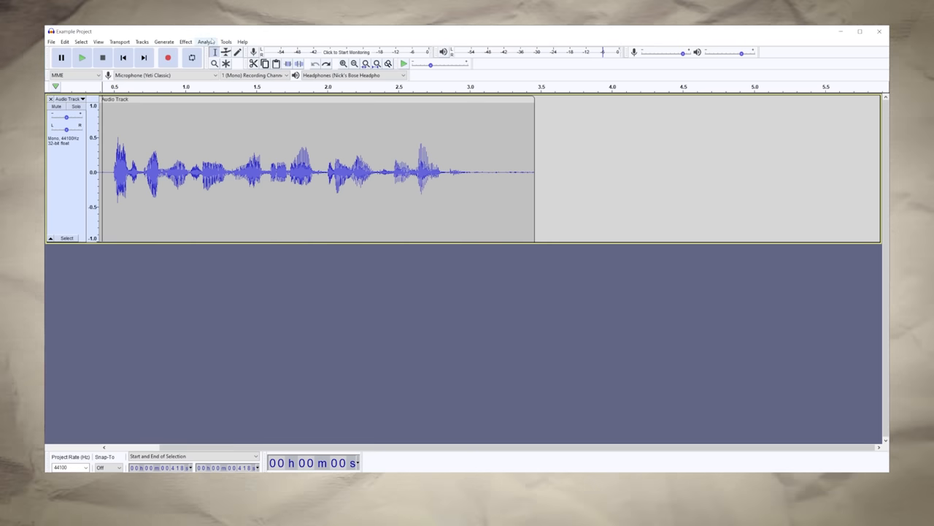
click(225, 41)
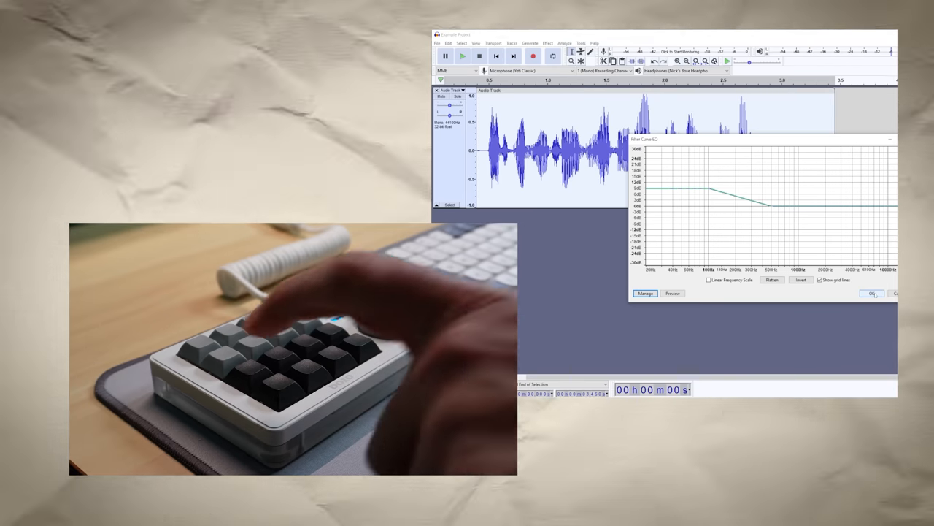
Apply the Filter Curve EQ with treble roll-off to the compressed voice clip.
click(873, 292)
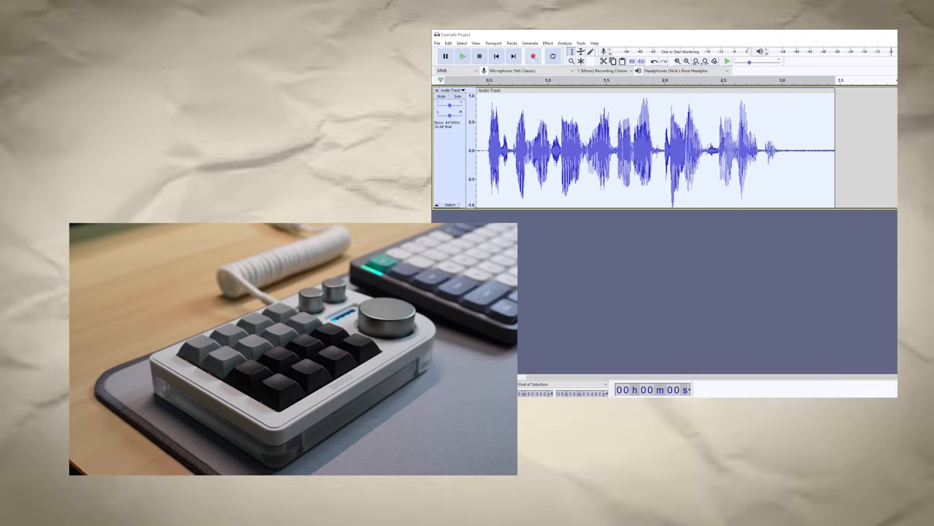